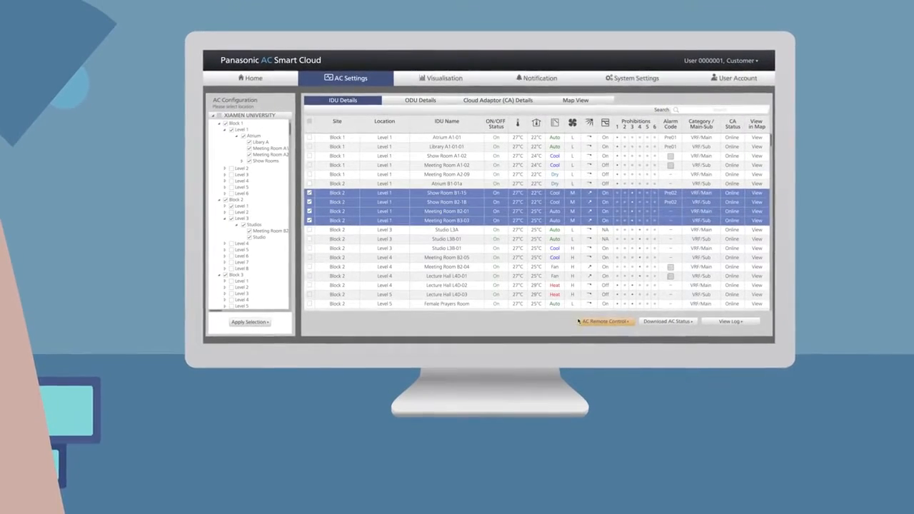
Use AC Remote Control to set the selected indoor units ON and apply the settings.
click(602, 321)
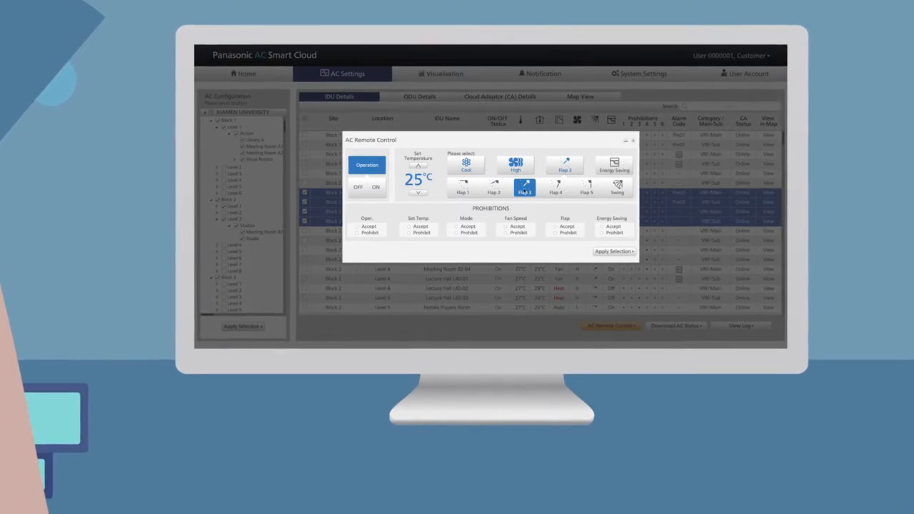
click(375, 187)
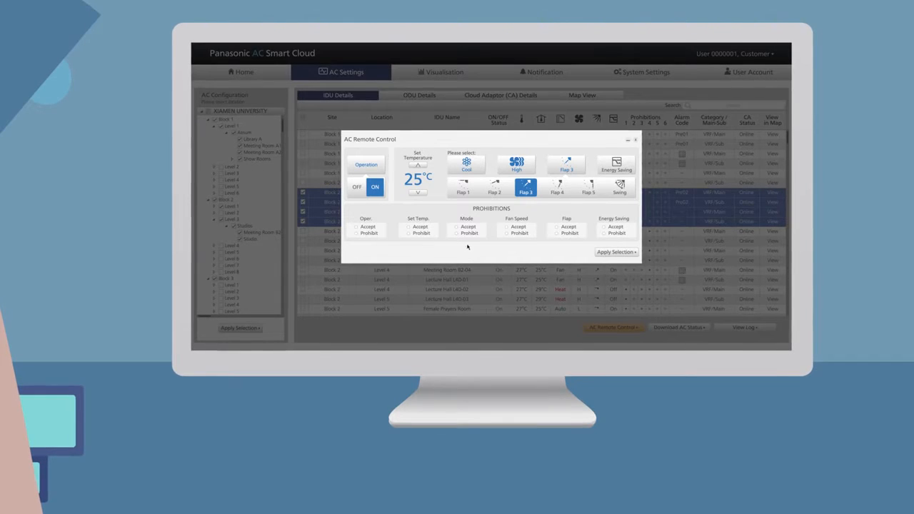
click(615, 251)
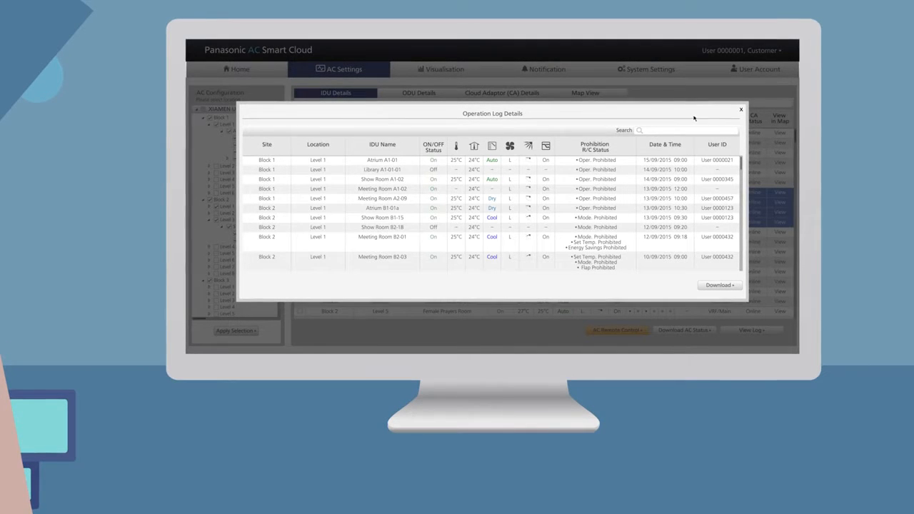
Close Operation Log Details and show the Visualisation power consumption chart per block.
click(740, 108)
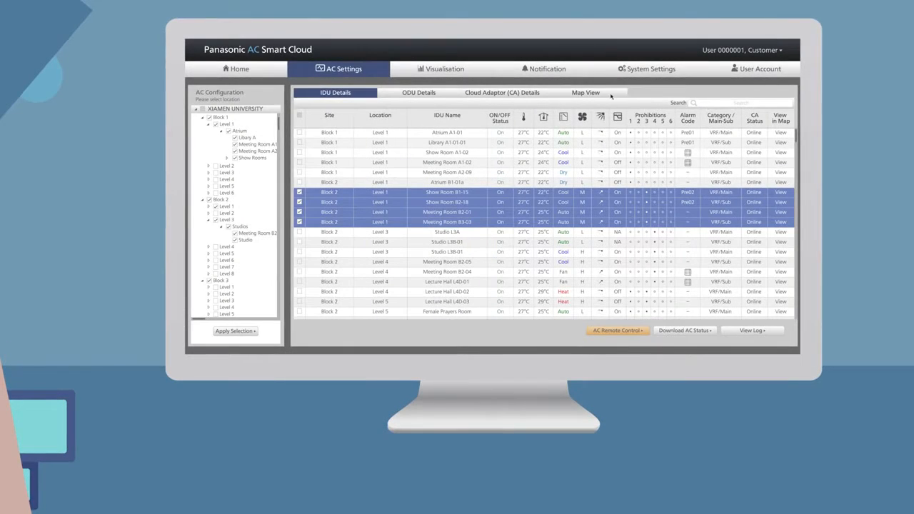
click(440, 68)
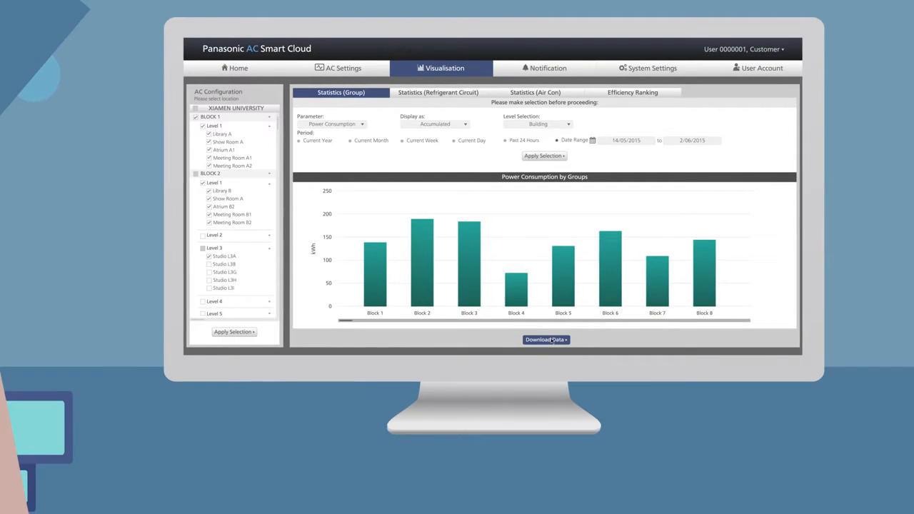
Show the Home dashboard with energy, weather, efficiency, notifications and location map.
click(545, 340)
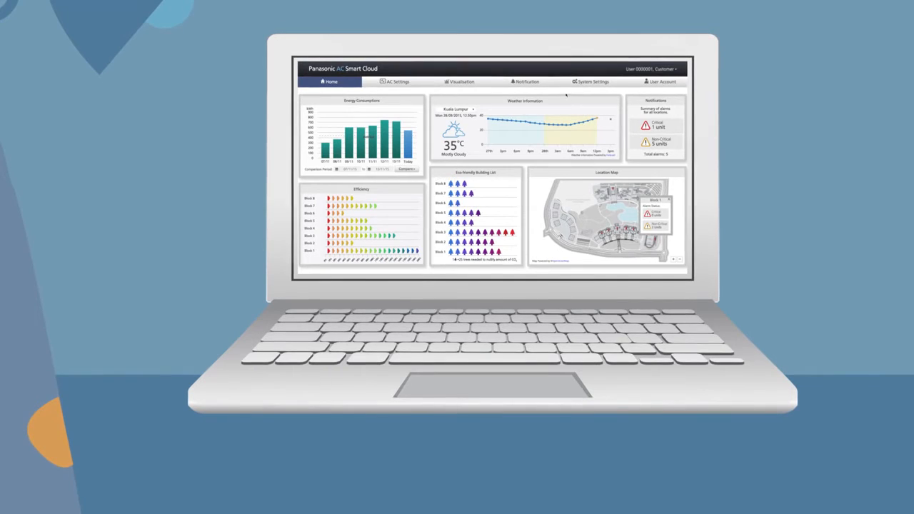
Show the Notification Overview chart by block, then the floor-plan Map View marking the faulty unit.
click(527, 80)
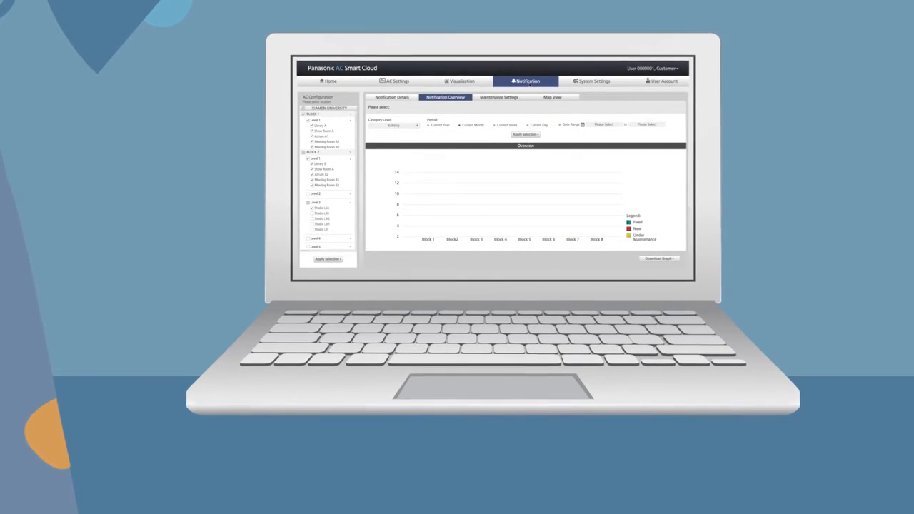
click(525, 134)
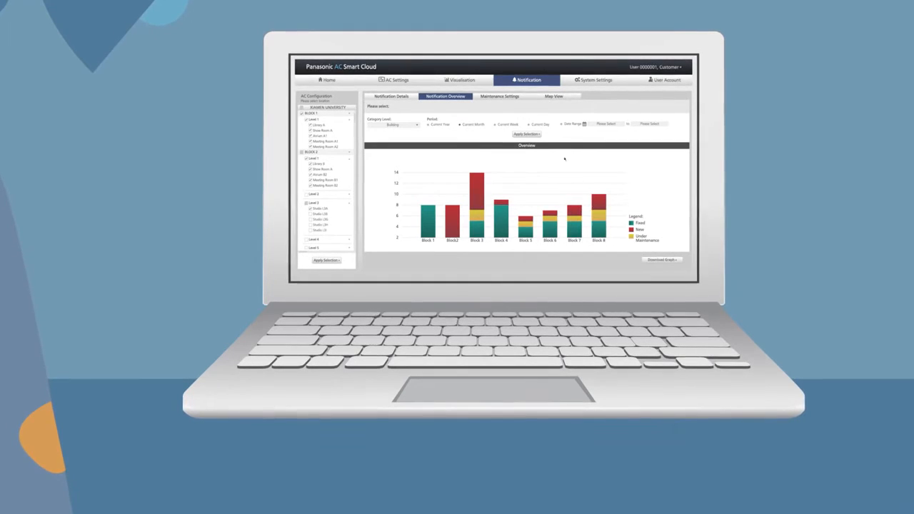
click(554, 96)
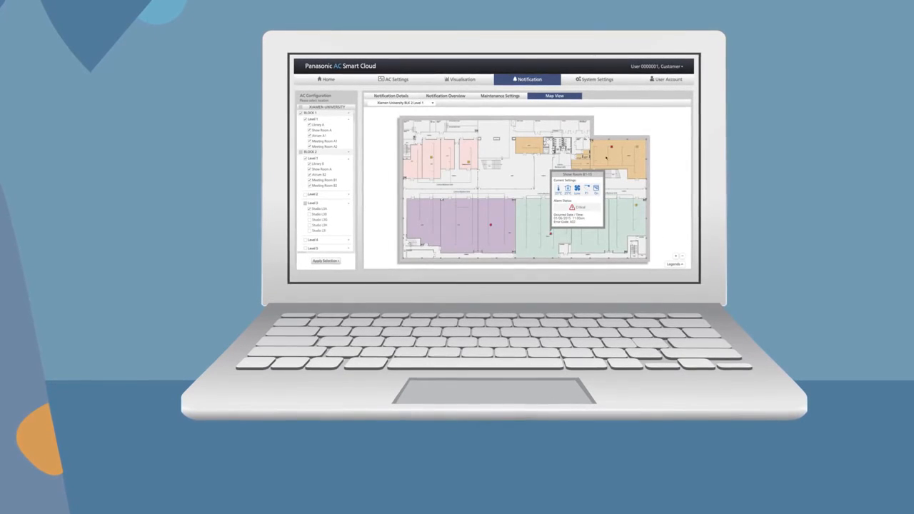